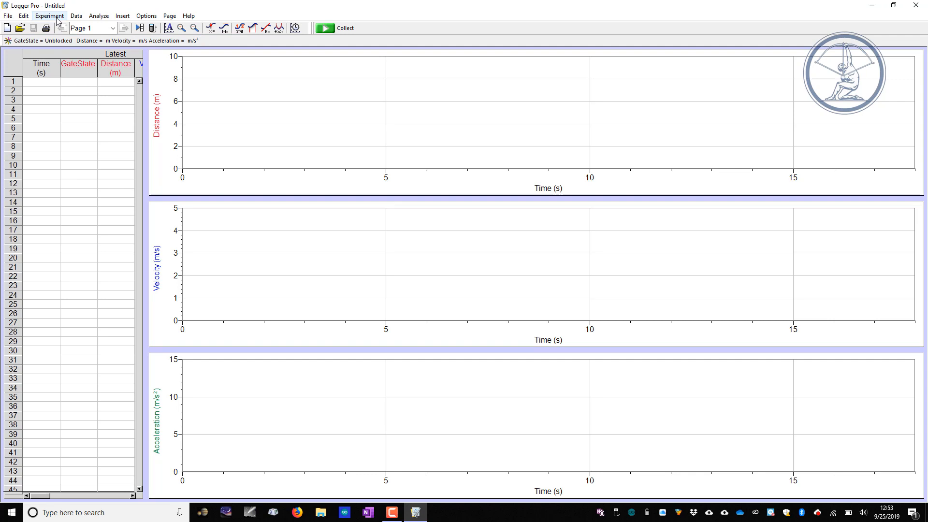
# Open the LabQuest Mini sensor setup from the Experiment menu to show the photogate's calibration options
pyautogui.click(49, 16)
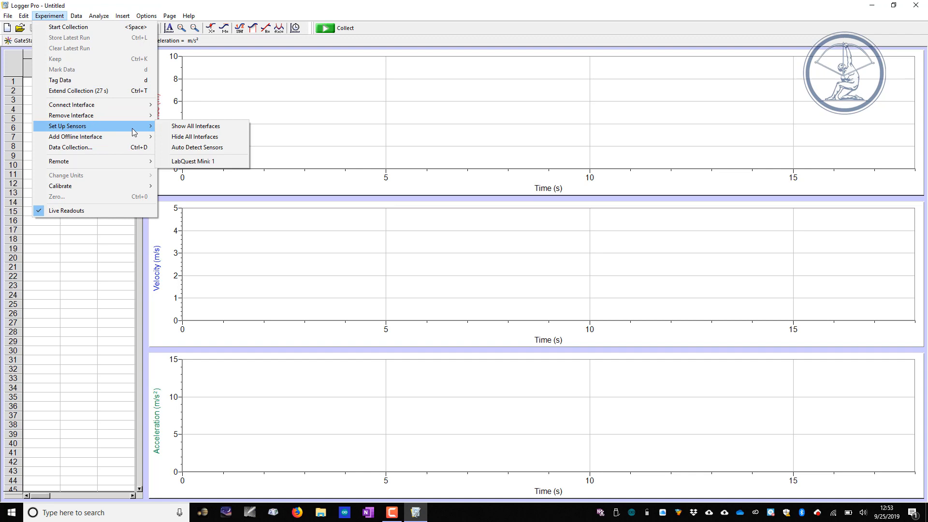
pyautogui.click(193, 161)
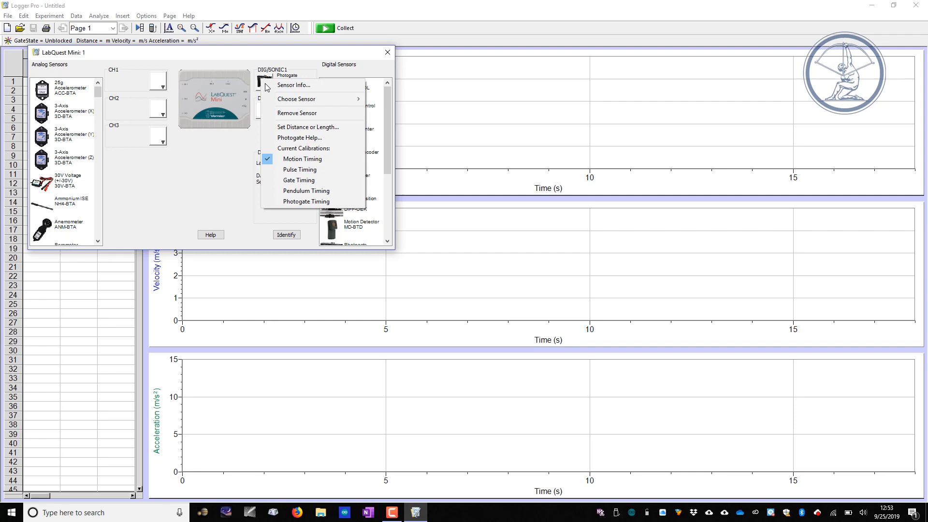
pyautogui.moveTo(299, 180)
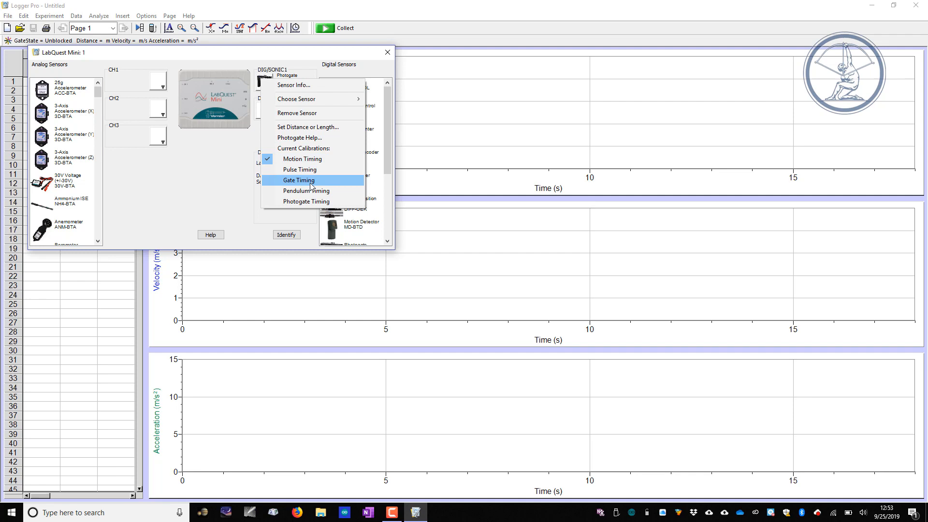
# Switch the photogate calibration from Motion Timing to Gate Timing
pyautogui.click(299, 180)
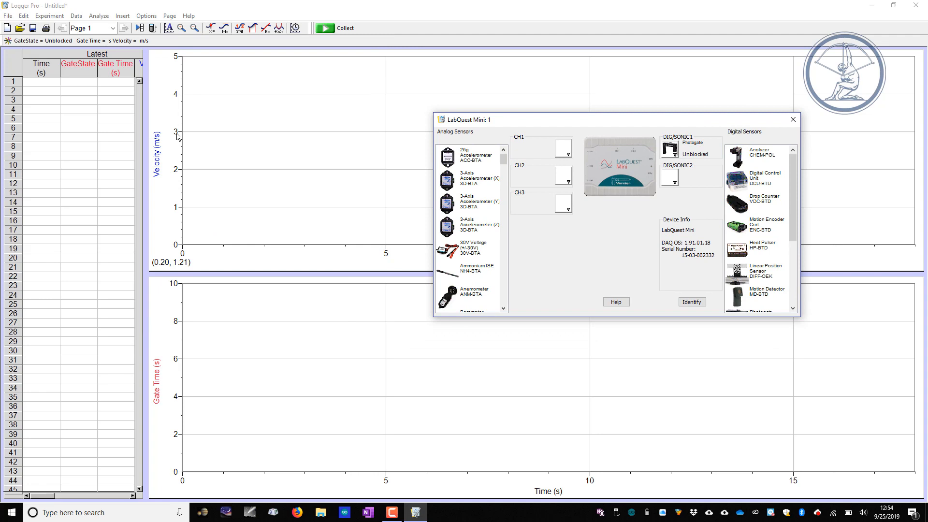
pyautogui.moveTo(189, 437)
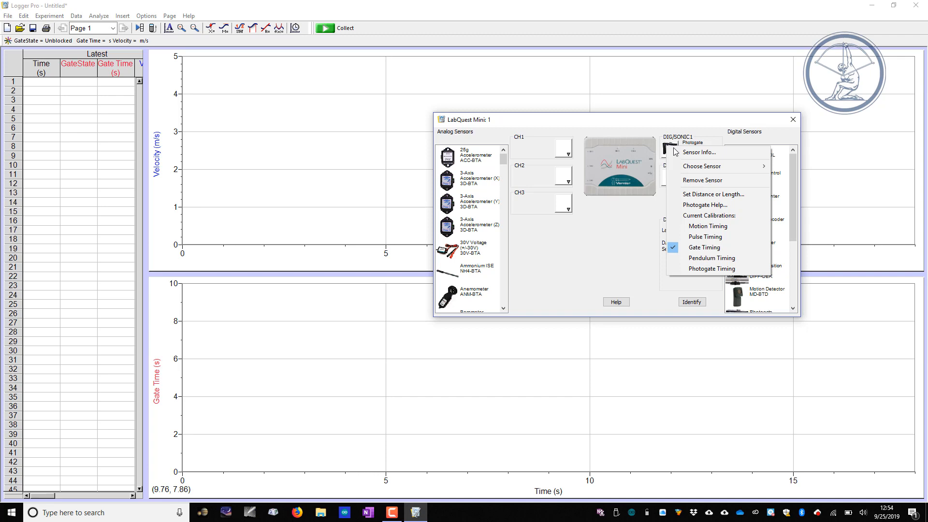
# Set the photogate's Length of Object to 0.0191 m and close the sensor setup window
pyautogui.click(713, 194)
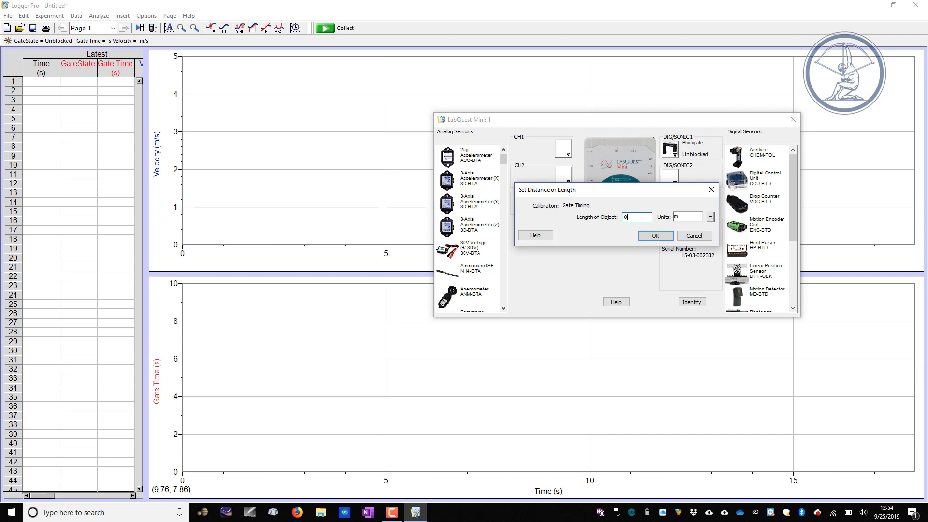
pyautogui.write('0.0191')
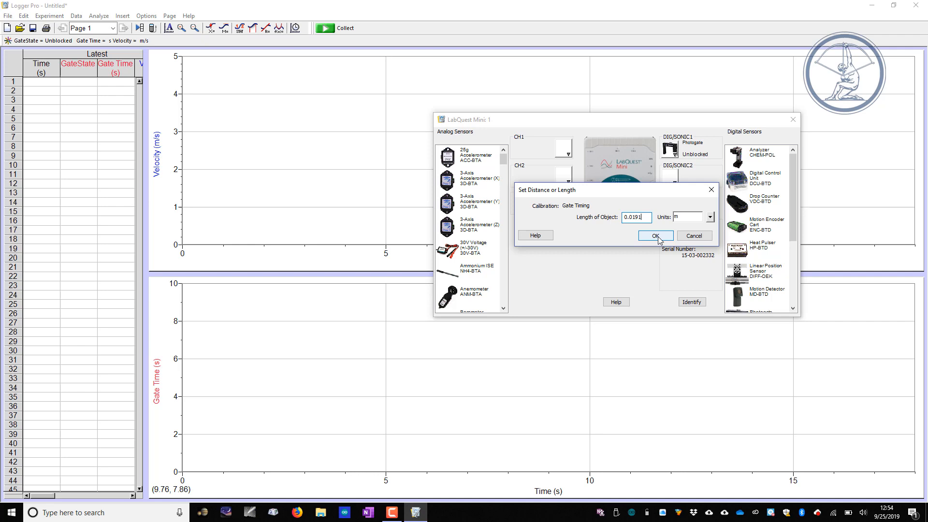
pyautogui.click(655, 235)
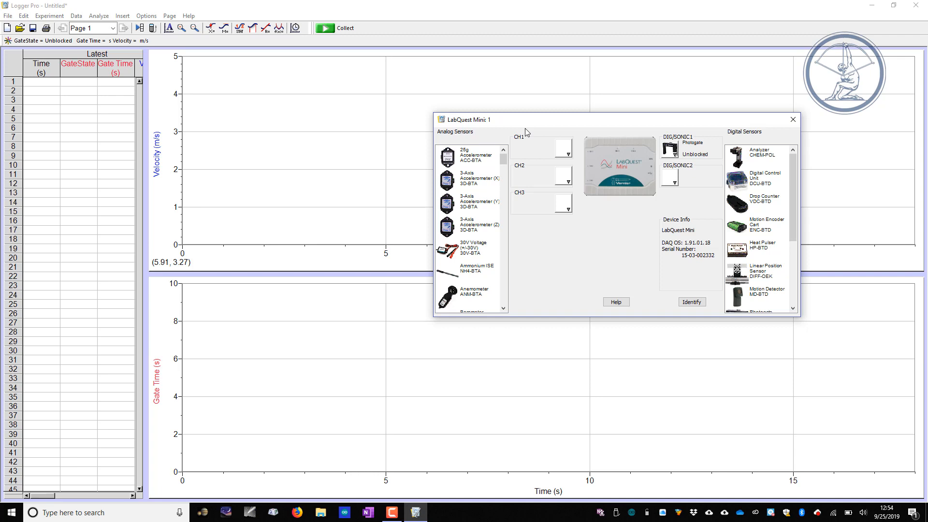
pyautogui.click(792, 119)
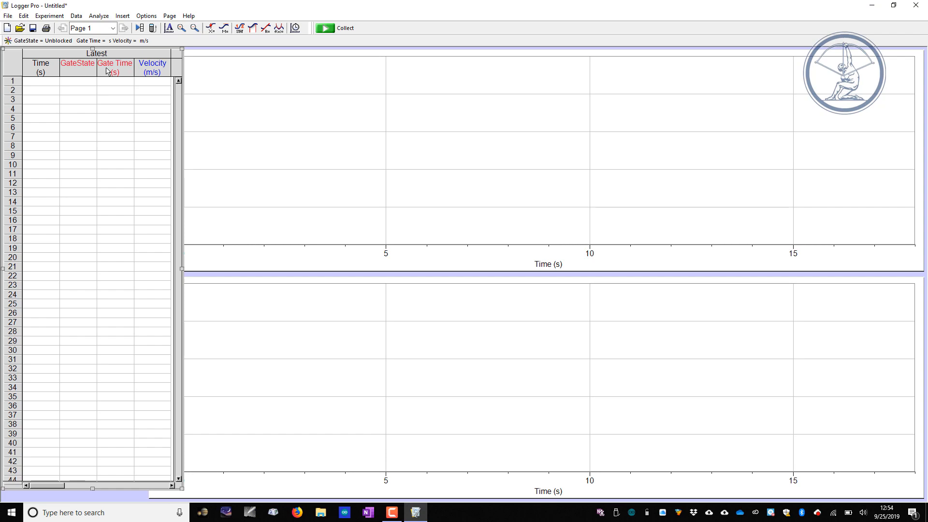
pyautogui.moveTo(68, 66)
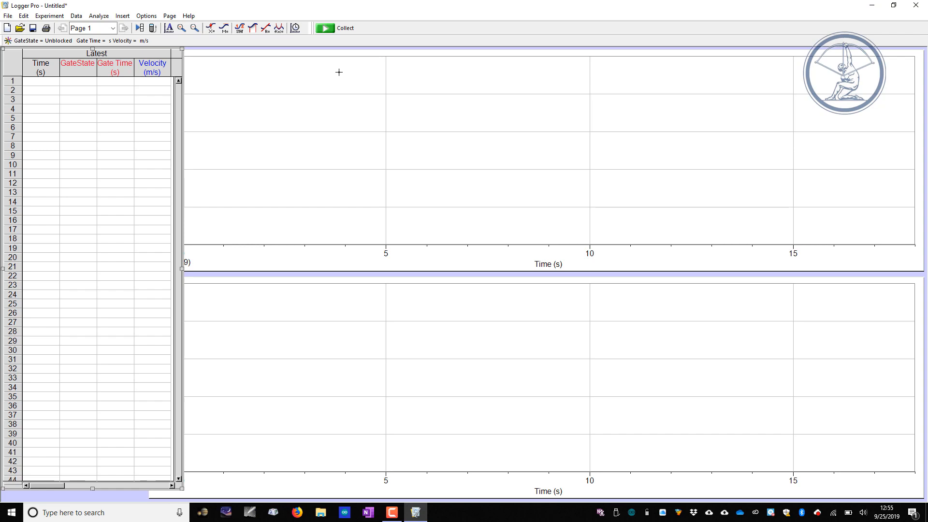
# Record several photogate runs, the latest logging gate time 0.061462 s and velocity 0.311 m/s
pyautogui.click(334, 28)
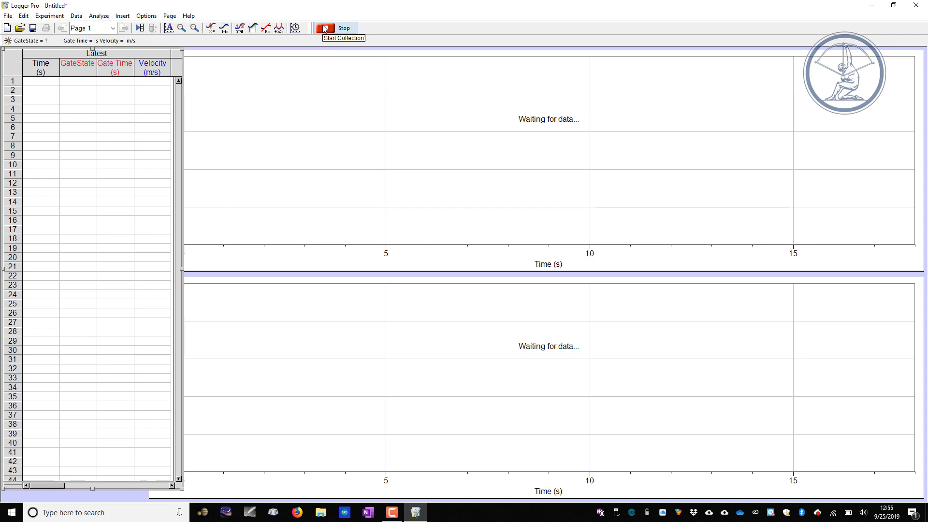
pyautogui.click(325, 28)
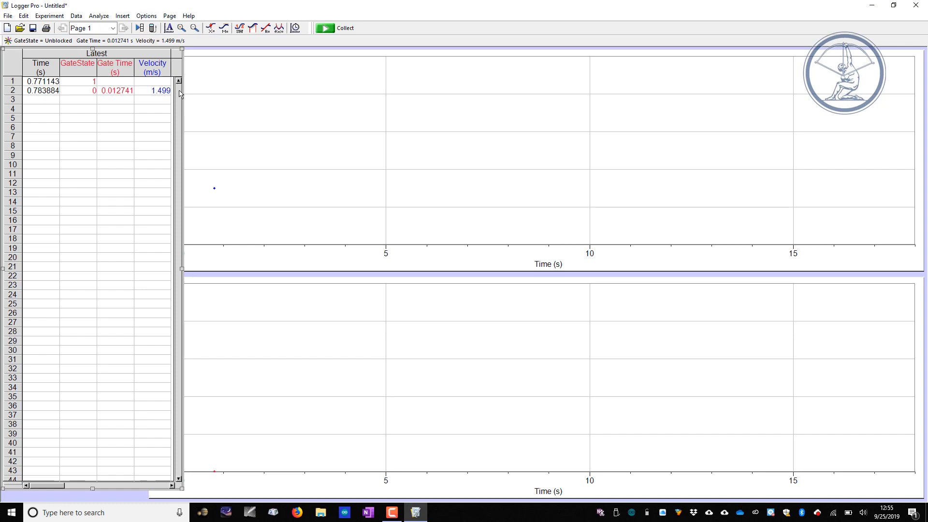
pyautogui.click(335, 28)
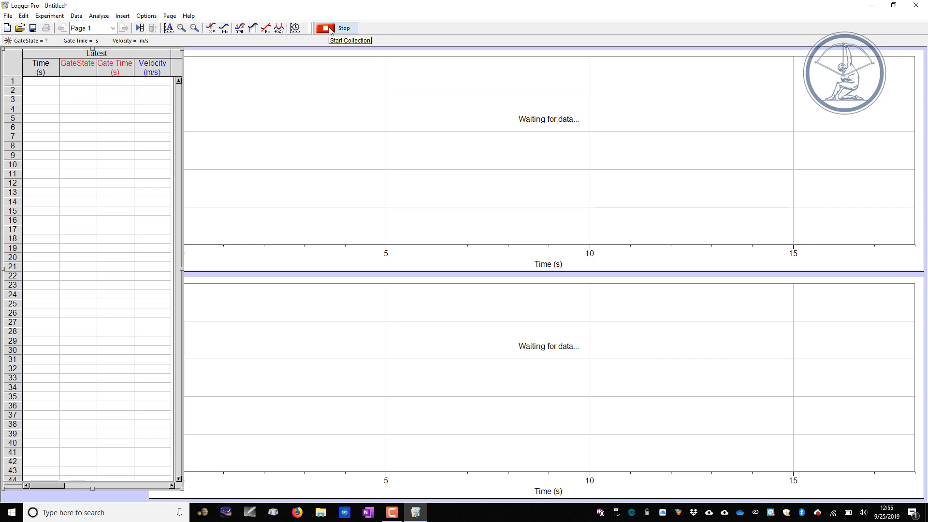
pyautogui.click(335, 28)
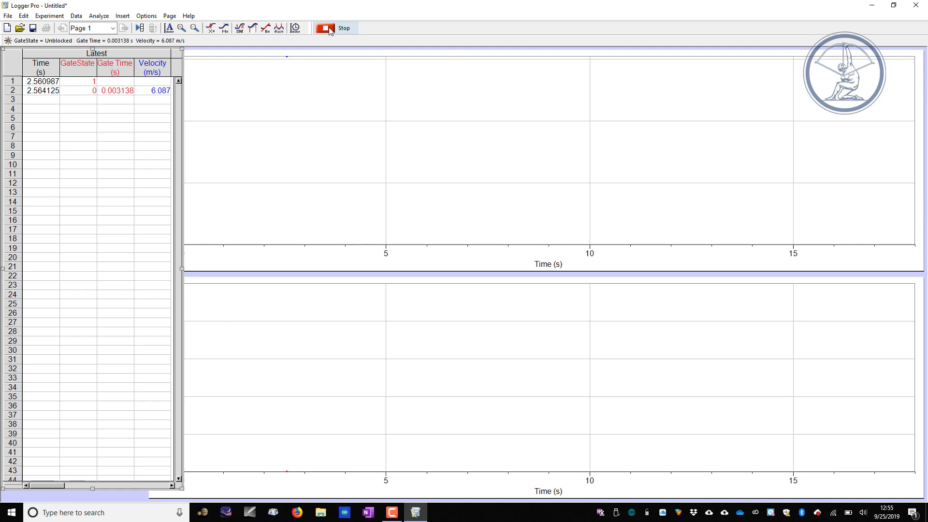
pyautogui.click(324, 28)
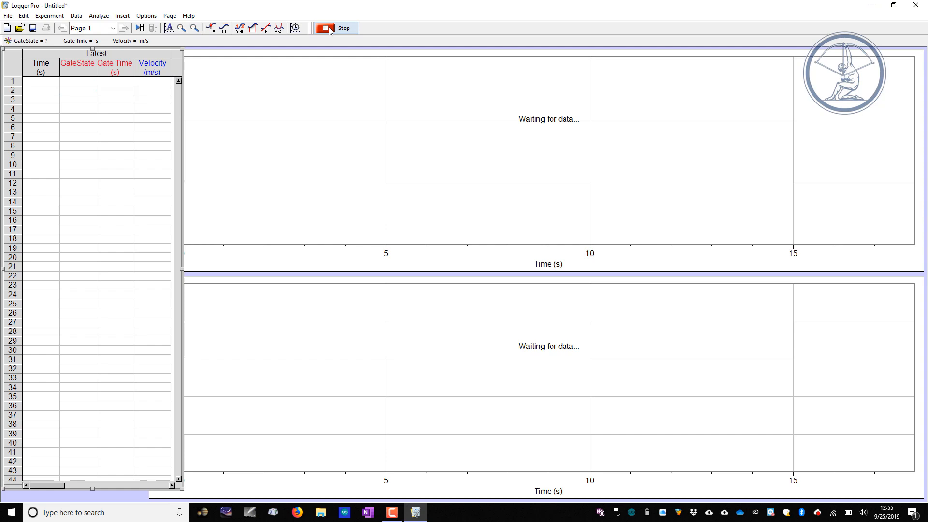
pyautogui.click(335, 28)
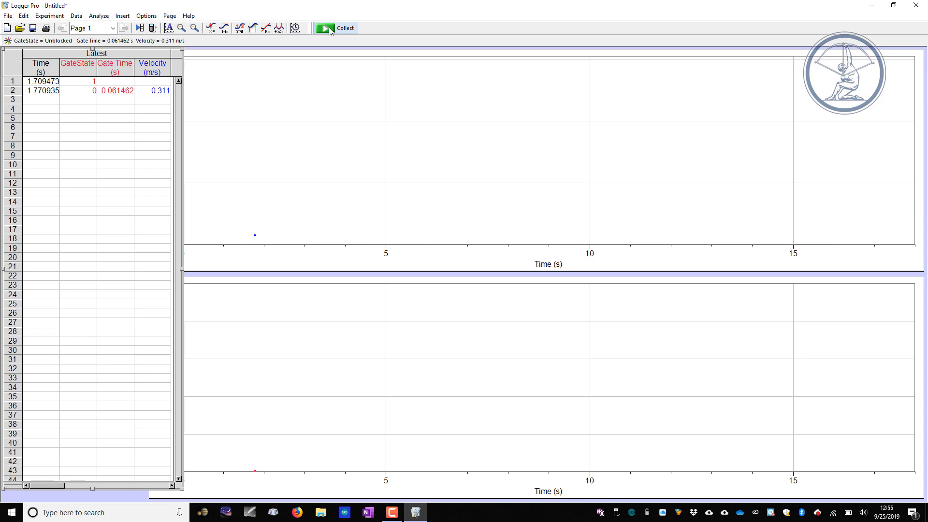
pyautogui.click(49, 16)
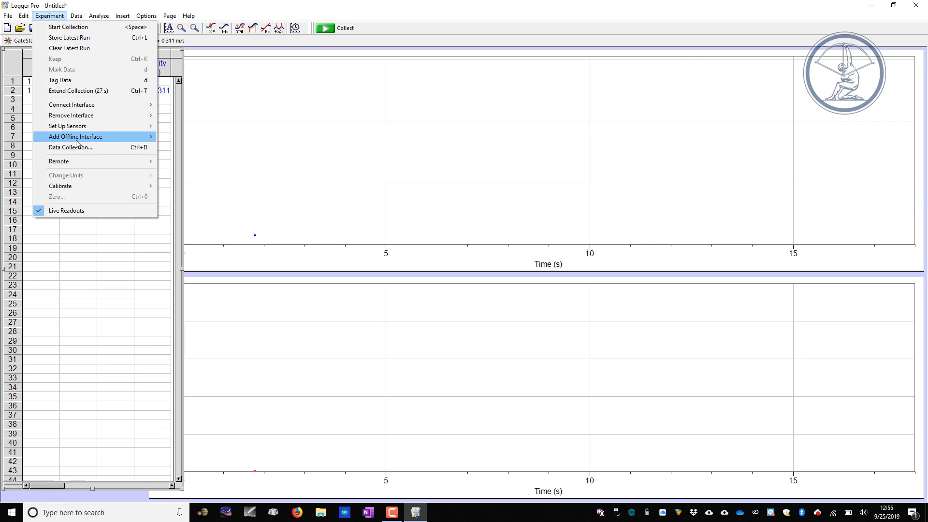